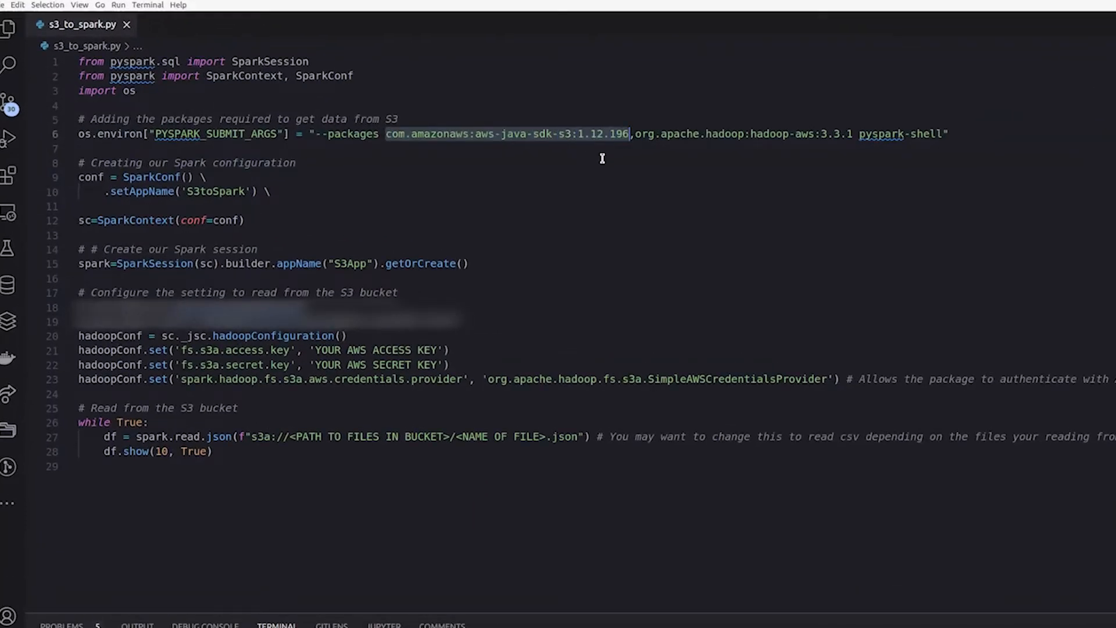
Step: Reformat the sc and spark assignments with spaces and remove the blank lines above hadoopConf
click(633, 134)
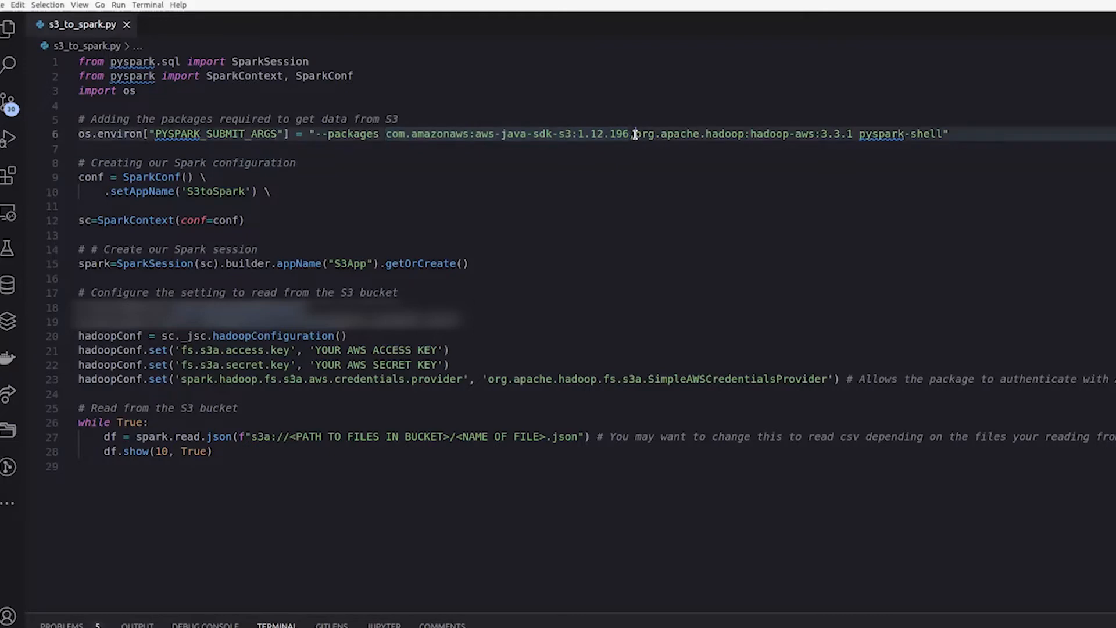
drag(632, 133, 801, 134)
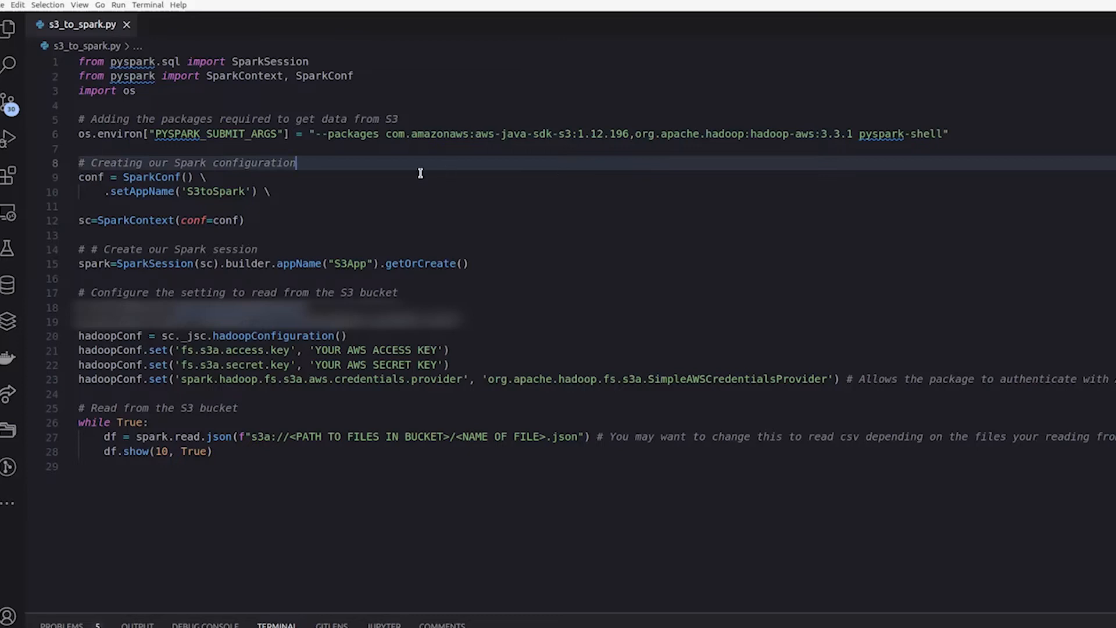
double_click(506, 134)
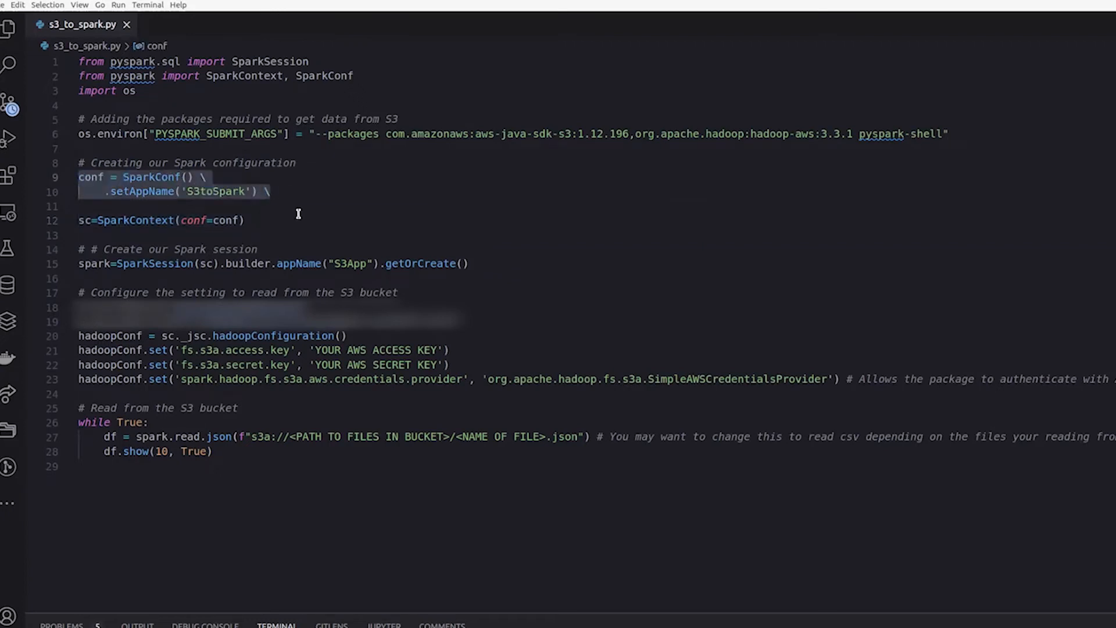
click(93, 220)
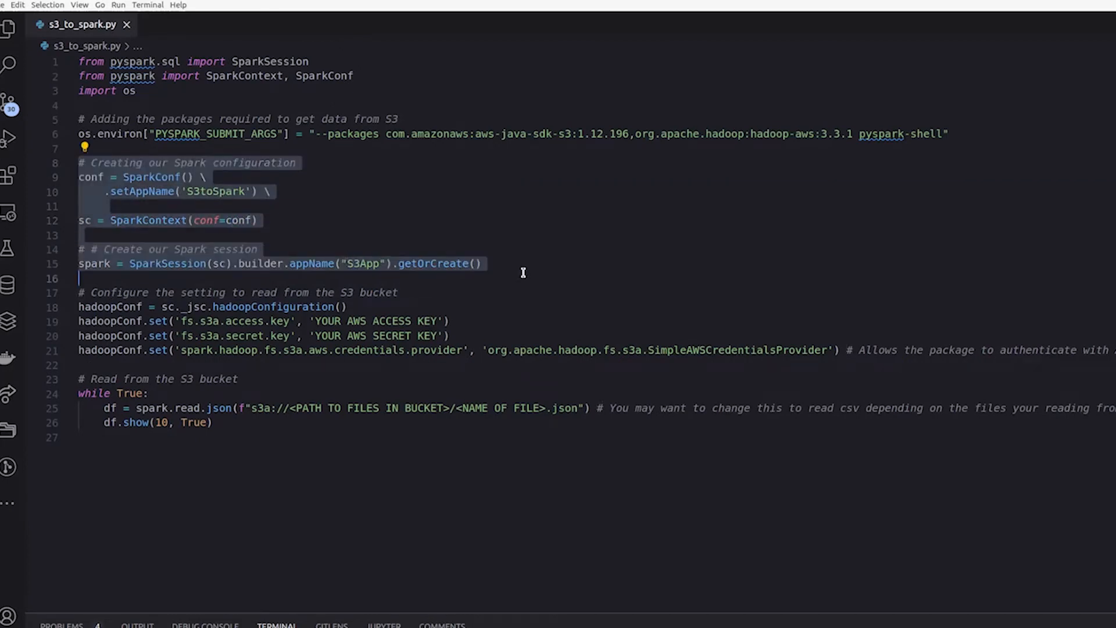
click(95, 293)
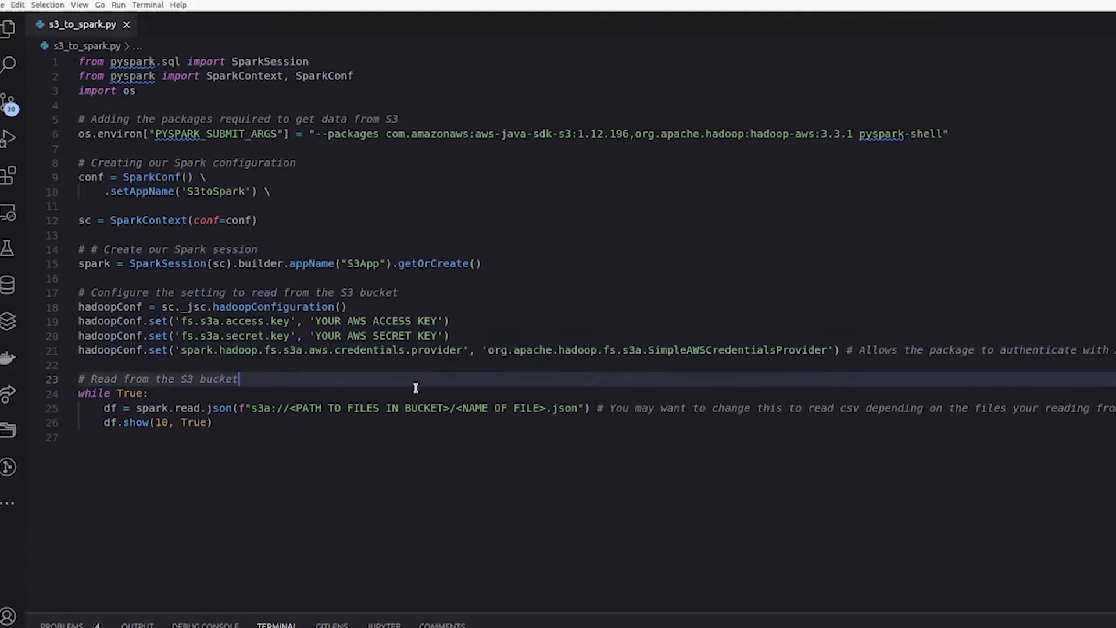
click(349, 307)
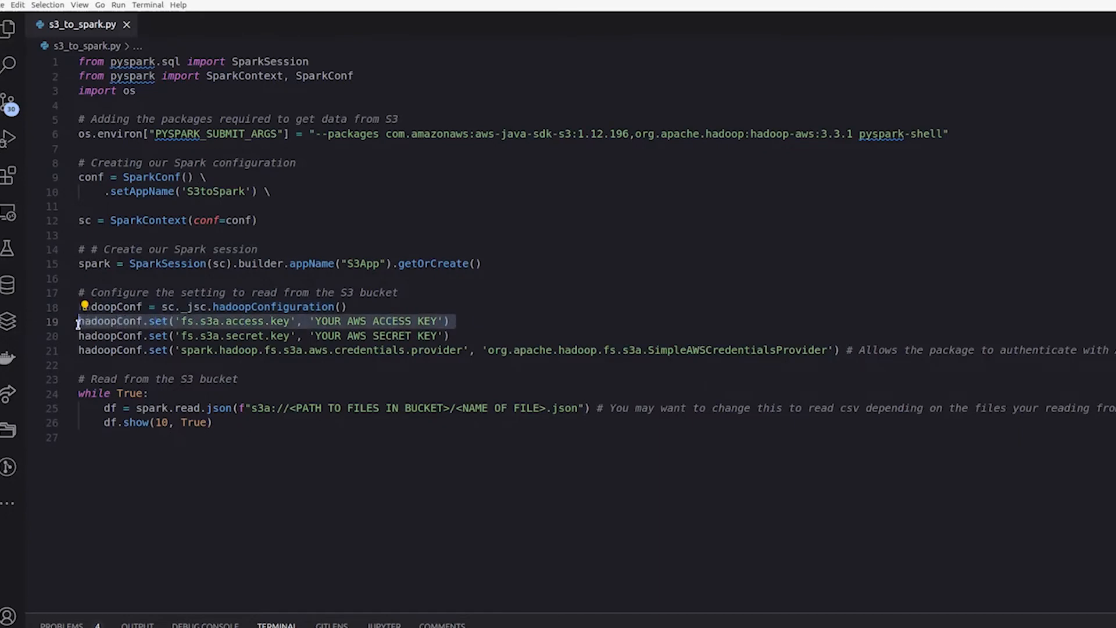
Step: Review the SimpleAWSCredentialsProvider and access key settings, then switch to Chrome
double_click(406, 335)
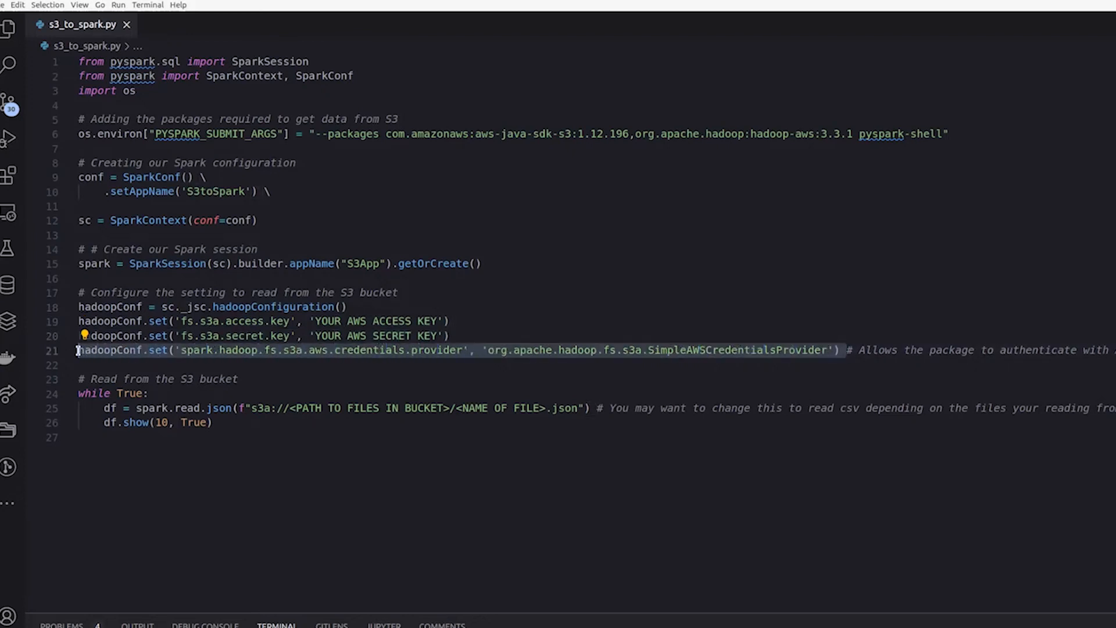
mouse_move(683, 361)
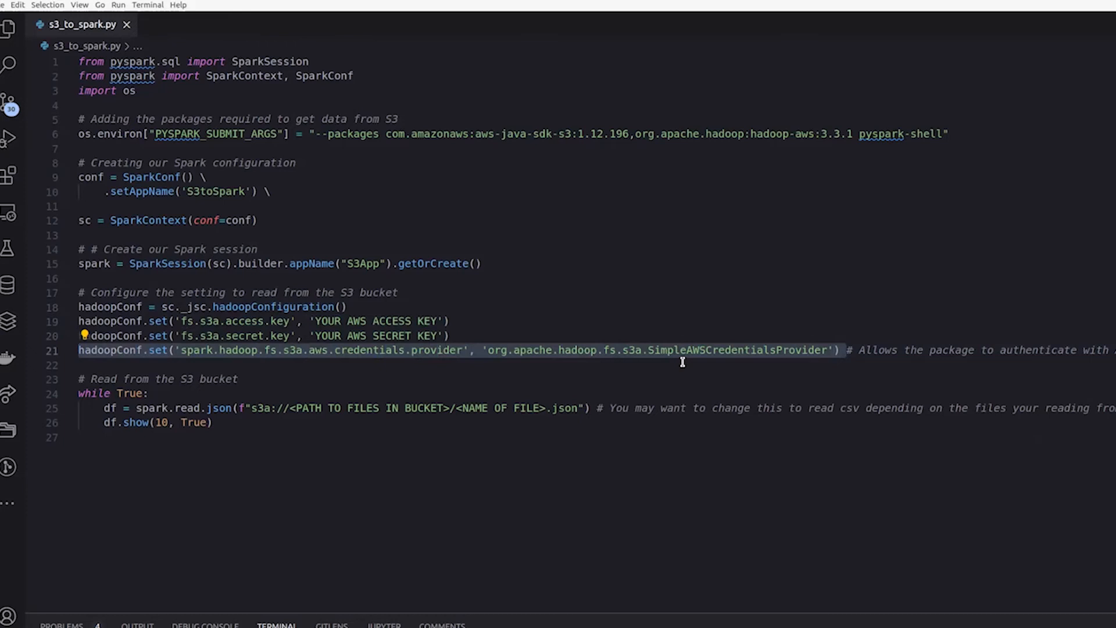
click(294, 321)
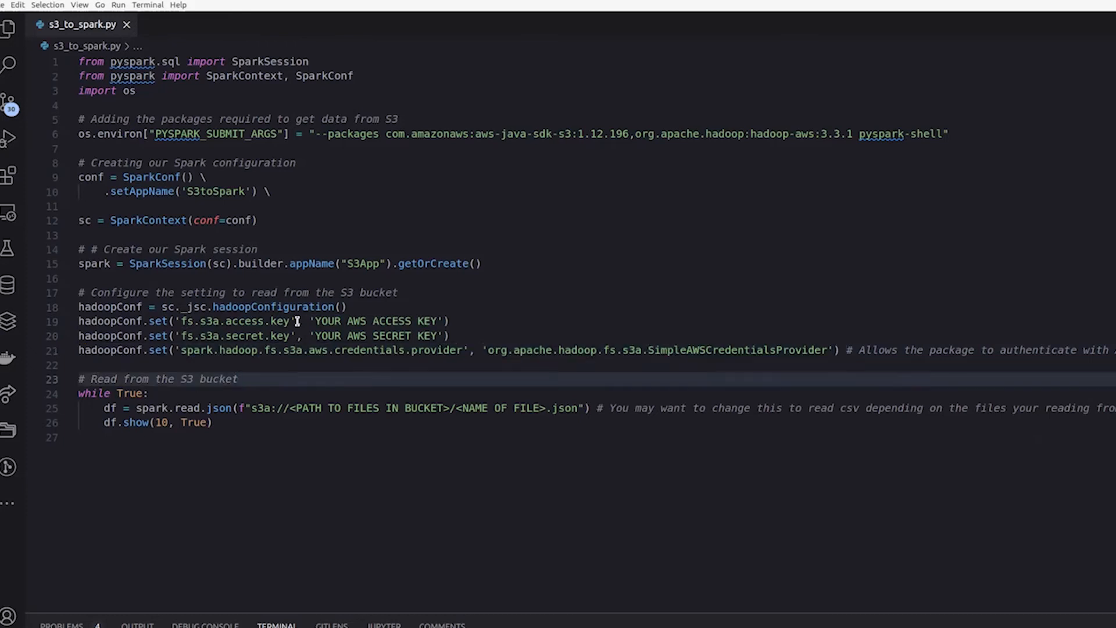
double_click(235, 321)
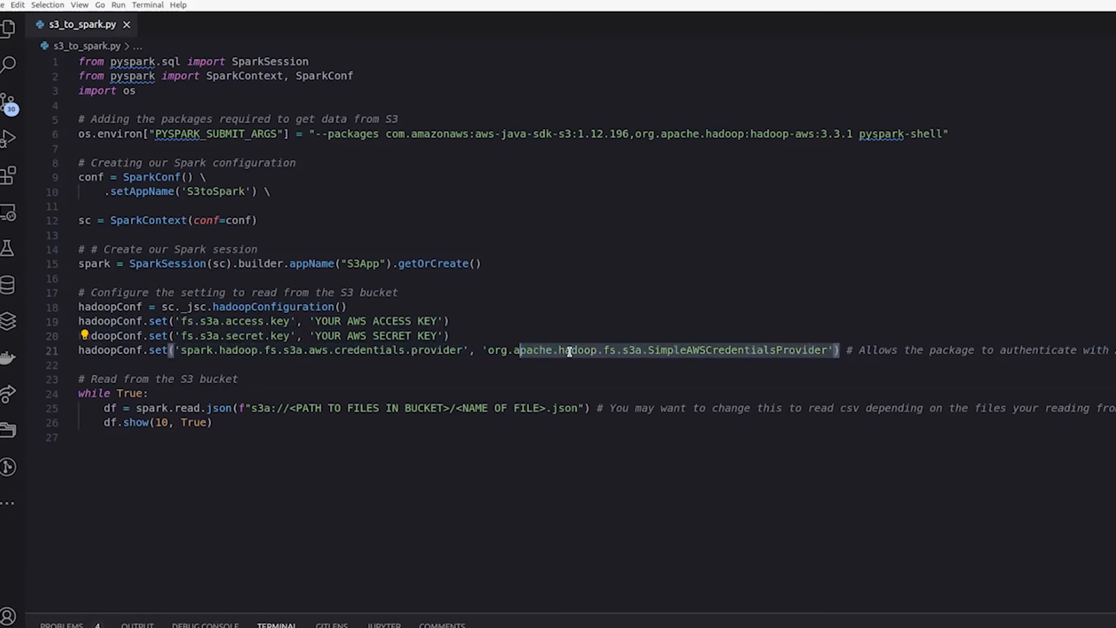
click(45, 615)
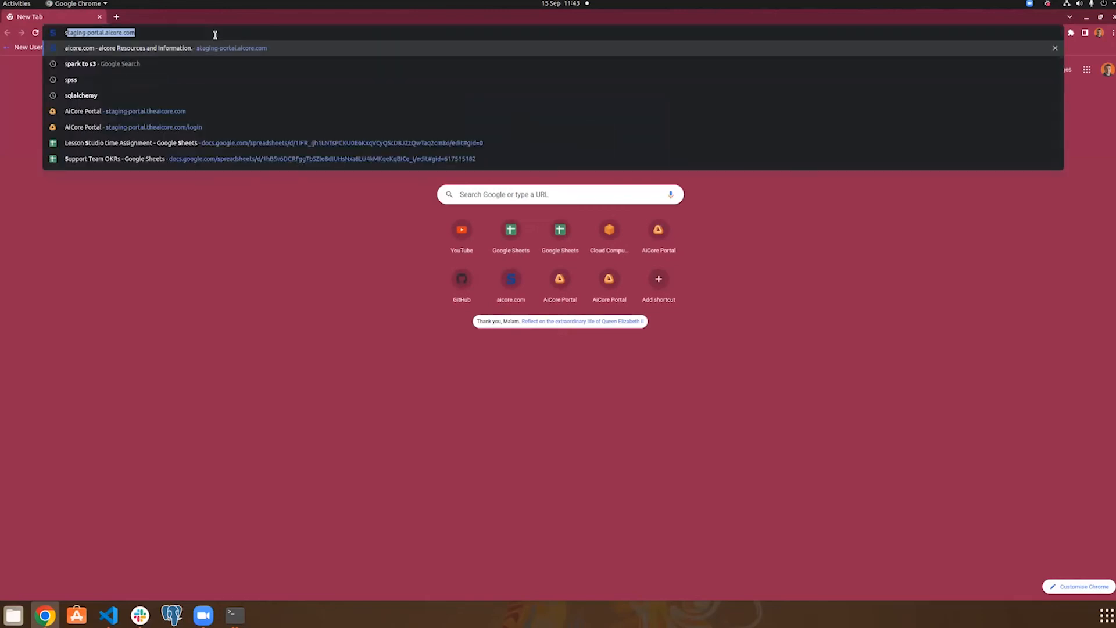
Step: Search Google for 'spark to s3' and open Cloudera's page on accessing S3 through Spark
text(spark)
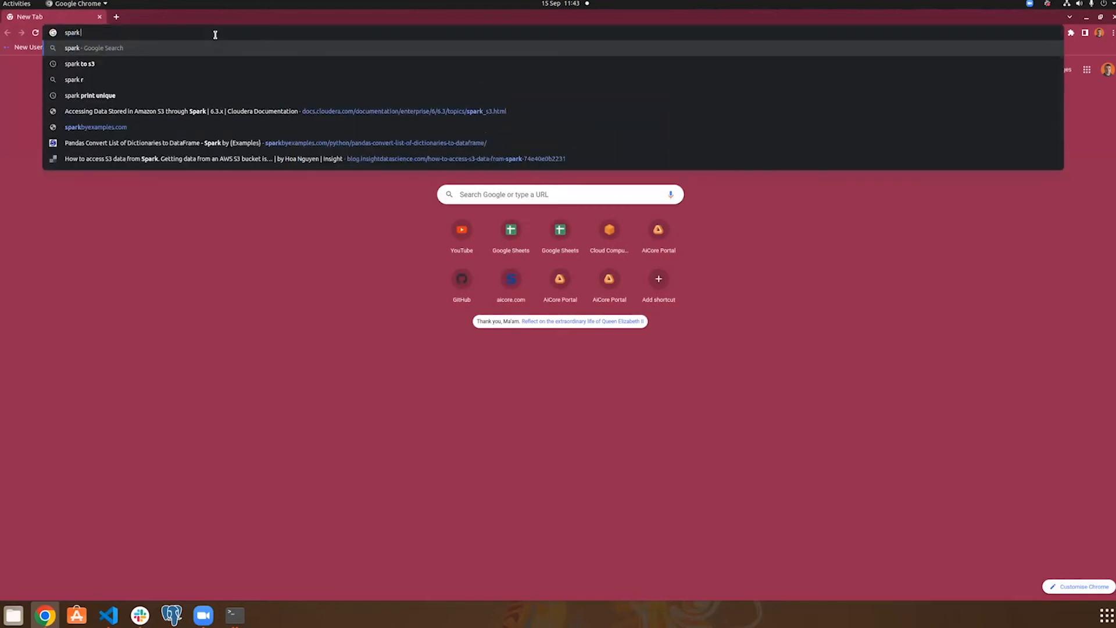
click(78, 62)
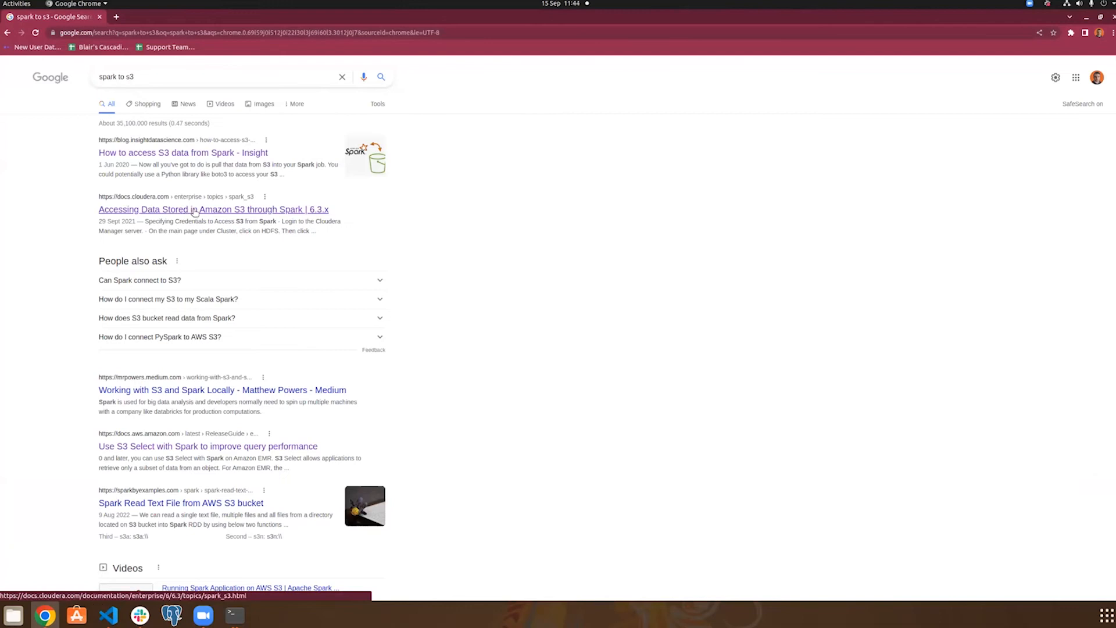
click(213, 209)
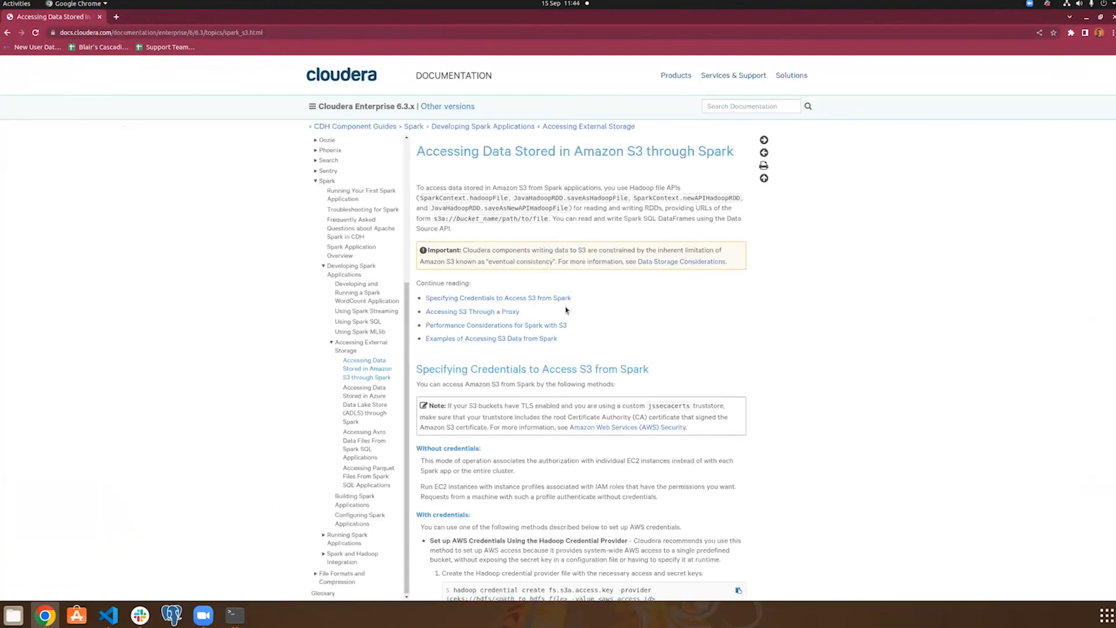
Step: Scroll to Cloudera's Python hadoopConfiguration example and highlight the S3 path placeholder
scroll(down, 3)
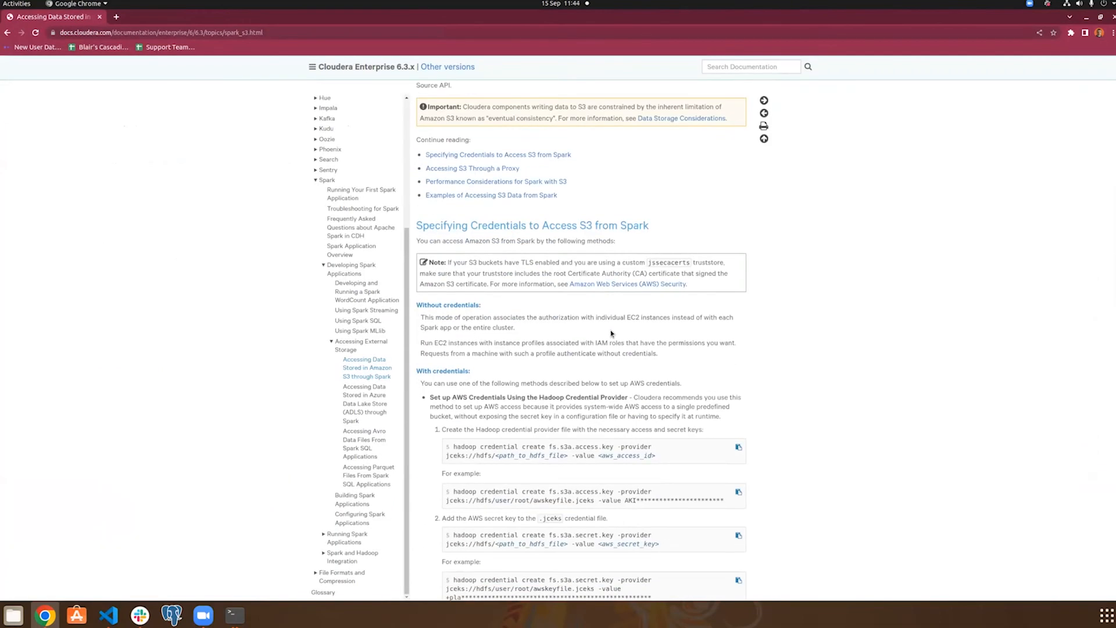
scroll(down, 3)
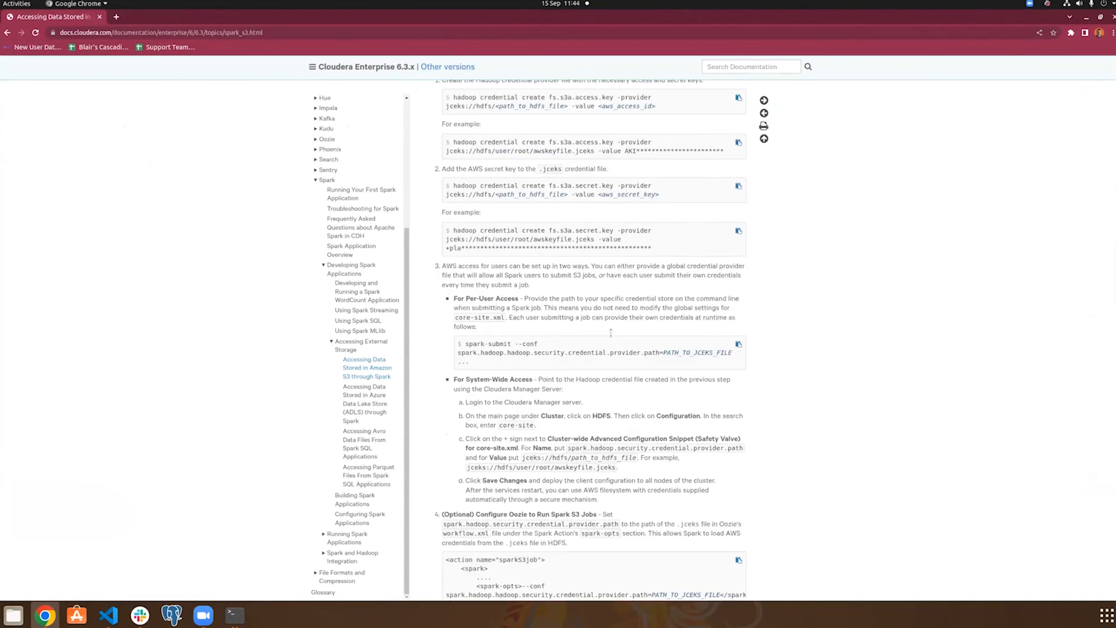
scroll(down, 3)
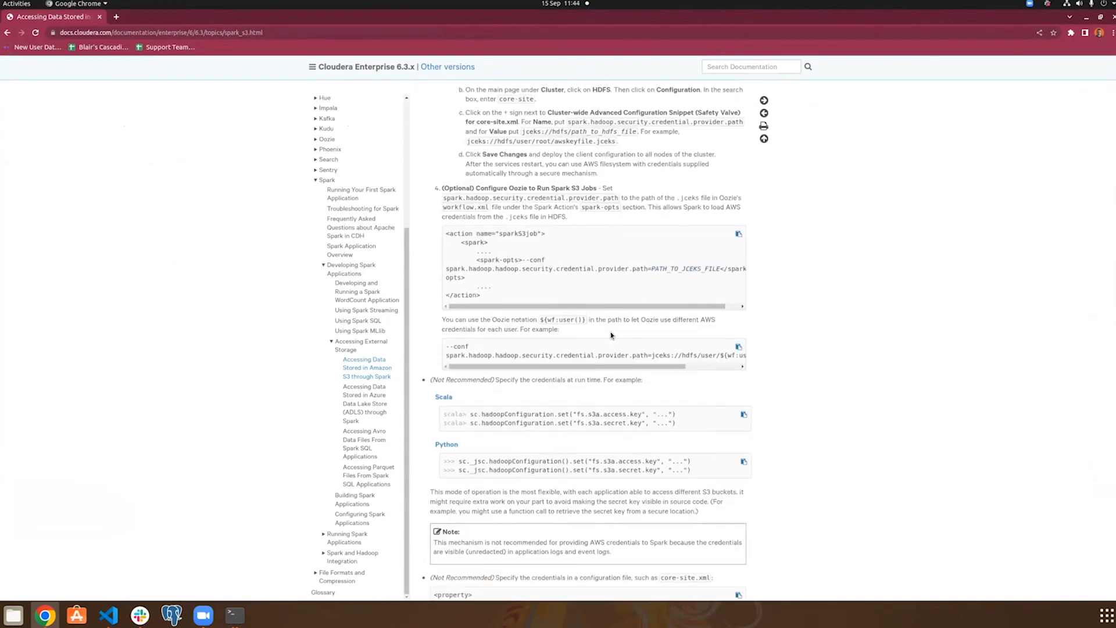
scroll(down, 3)
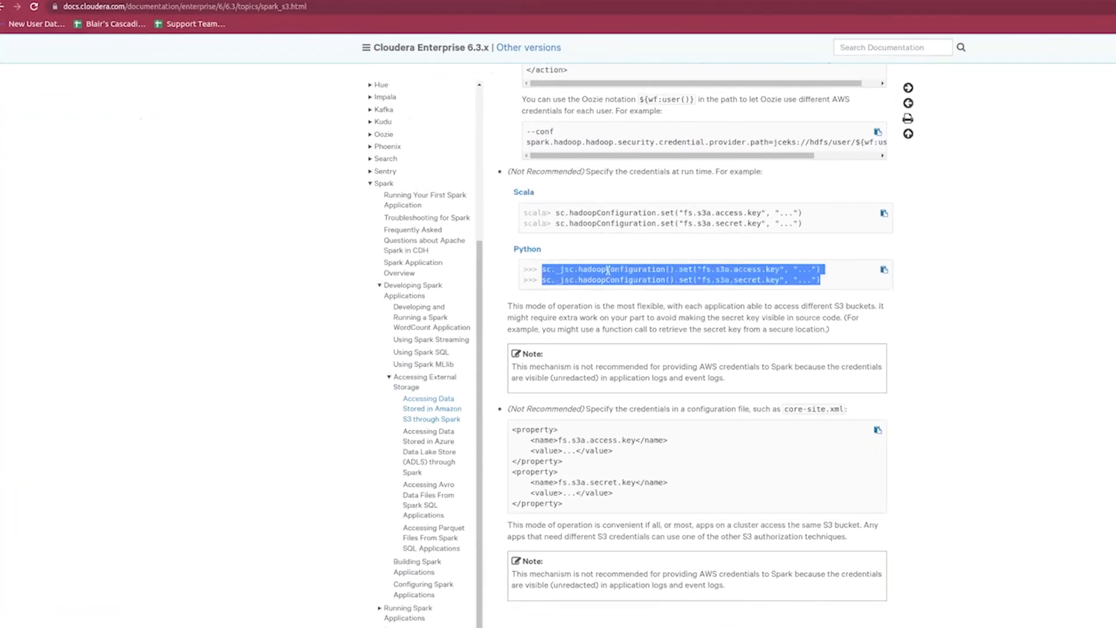
mouse_move(756, 400)
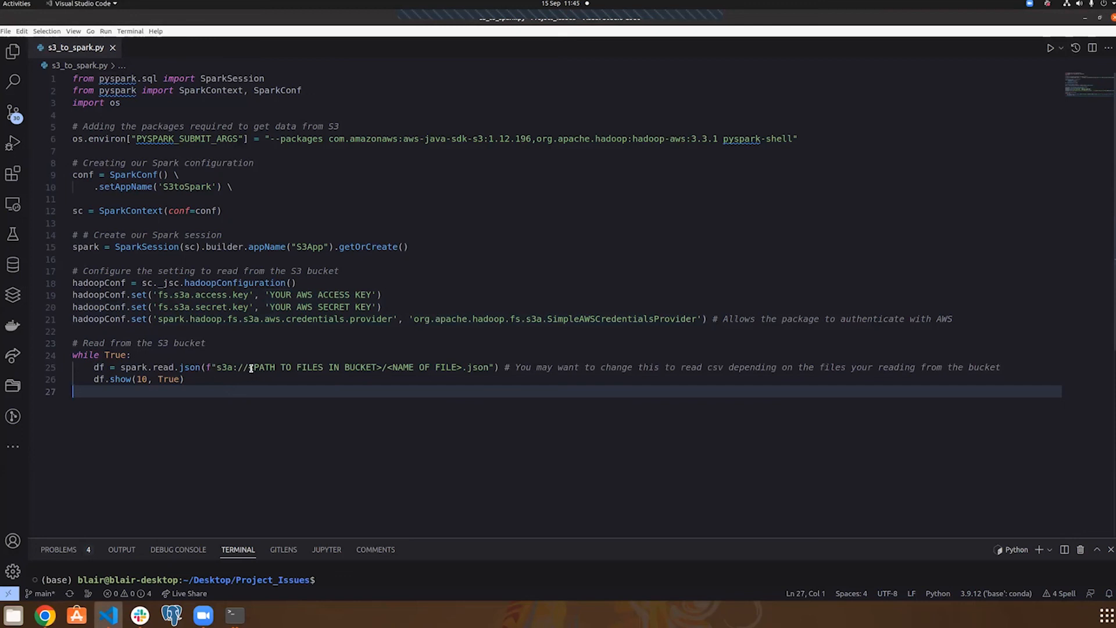
double_click(424, 367)
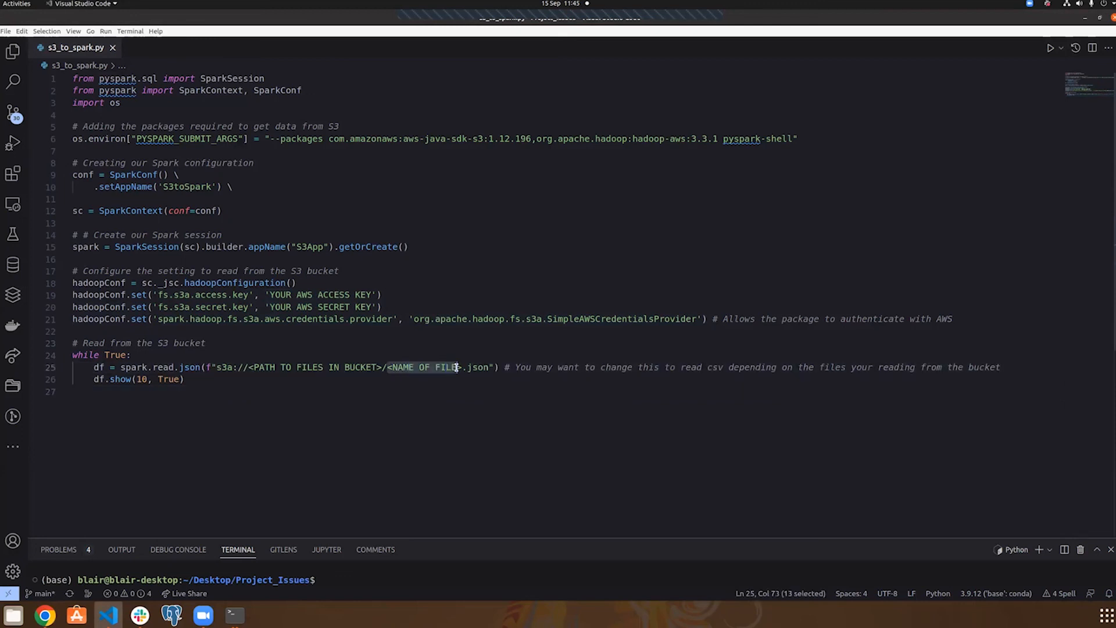